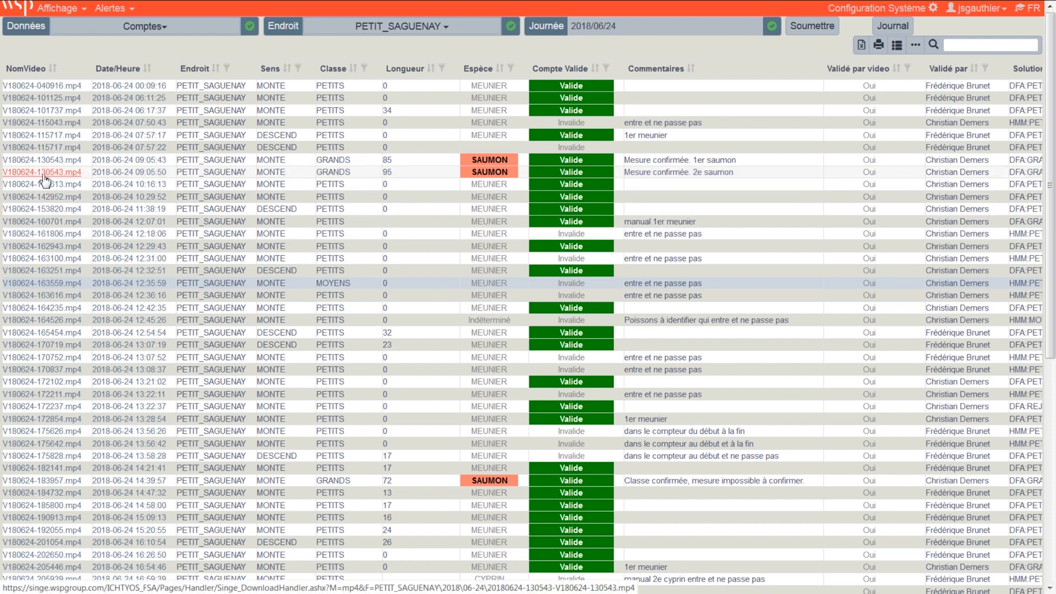
- Open the second salmon's video V180624-130543.mp4 from the NomVideo column and play it full-screen
click(41, 171)
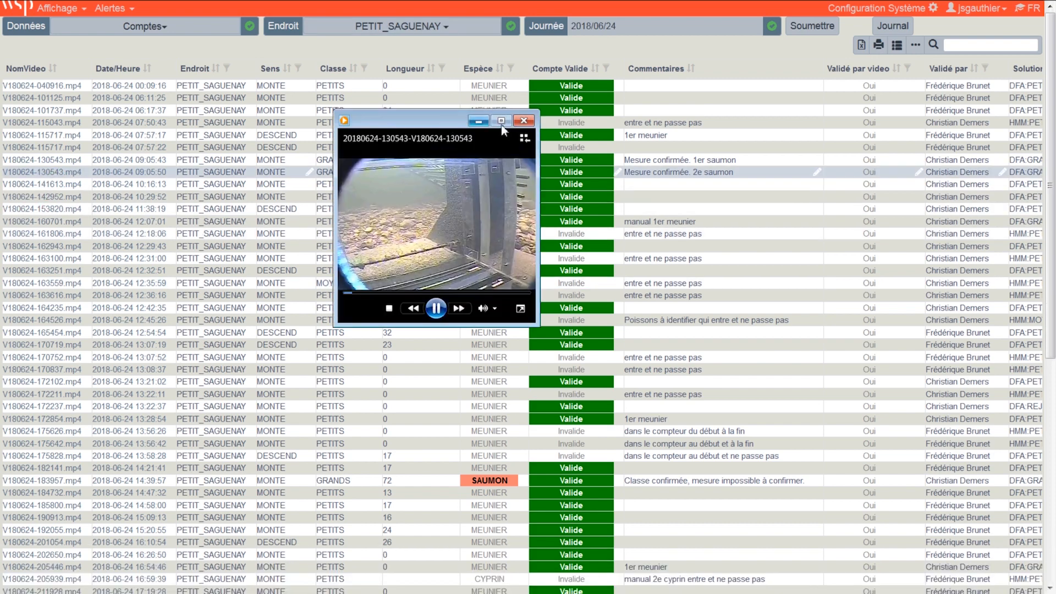
click(500, 122)
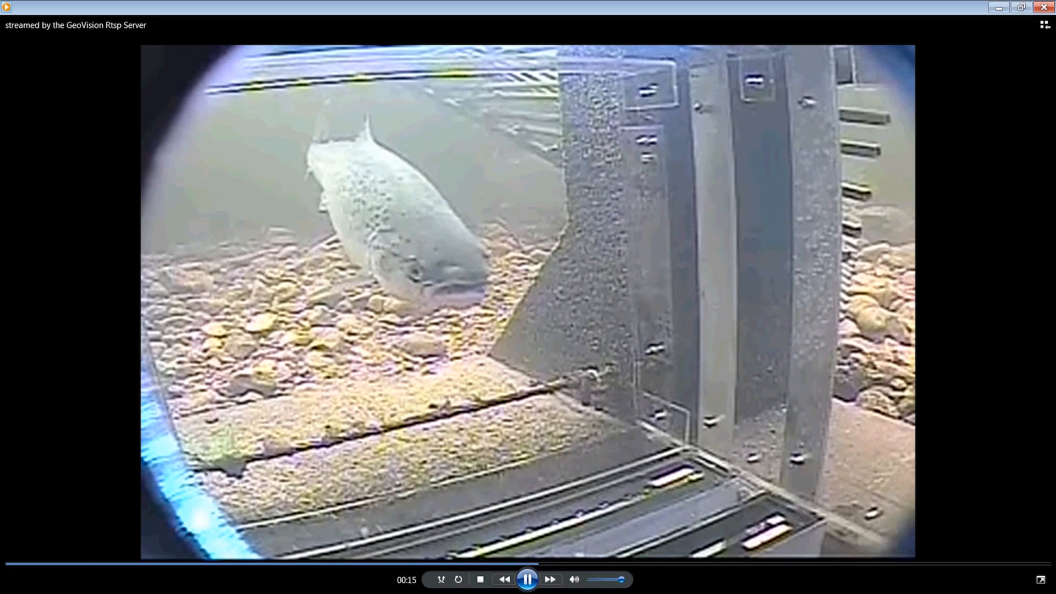